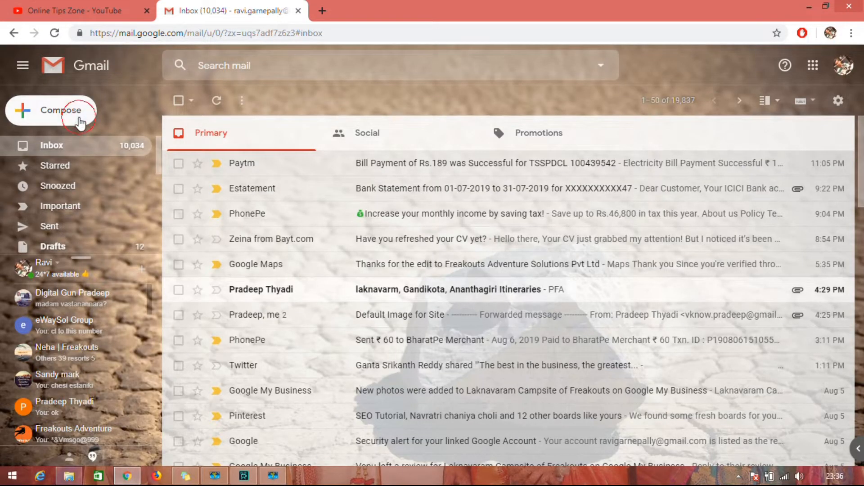
Start a new email to Digital Gun Pradeep with the body 'Hi Digital'.
left_click(55, 110)
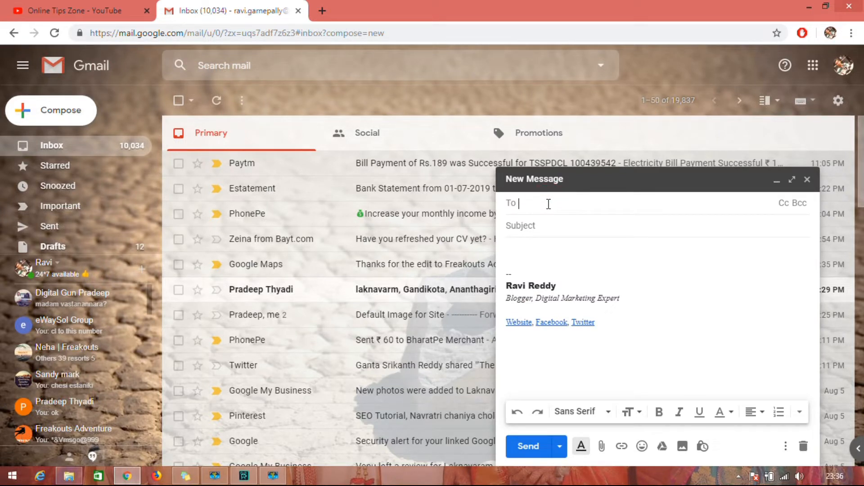
type("d")
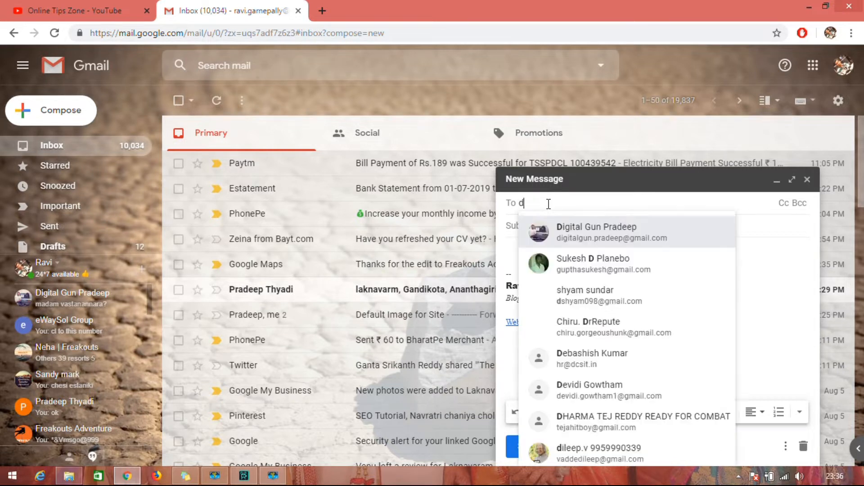
left_click(596, 232)
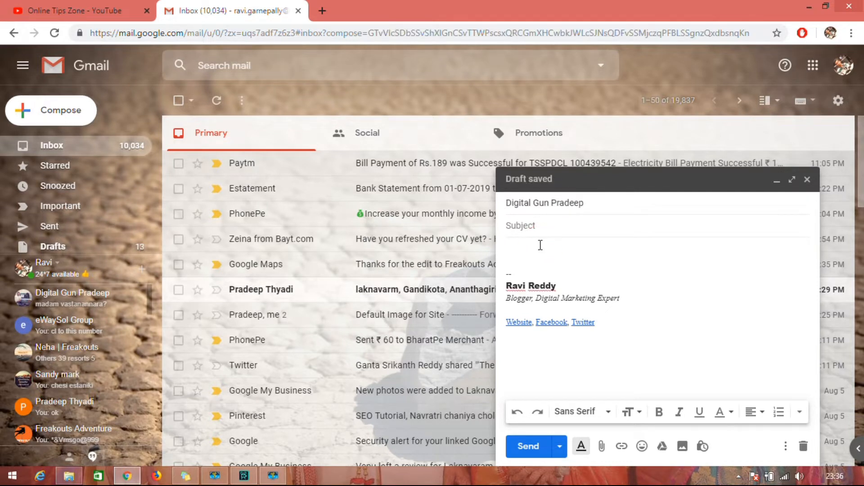
type("Hi Digital")
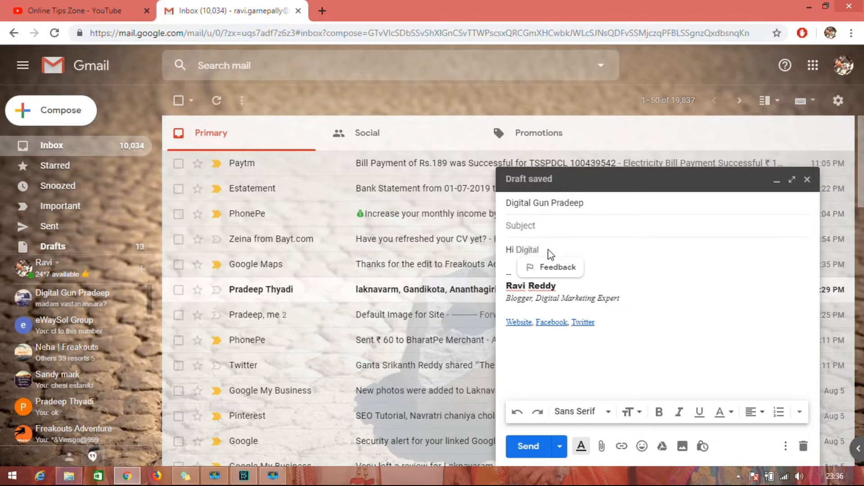
mouse_move(544, 255)
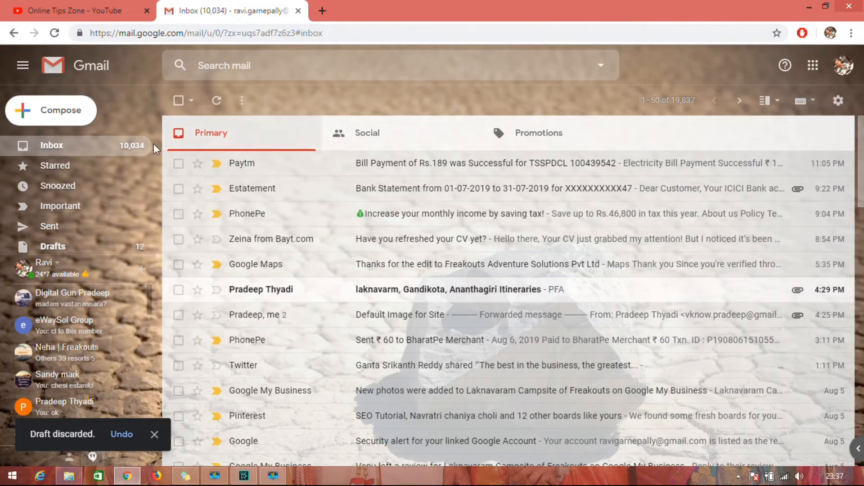
mouse_move(838, 100)
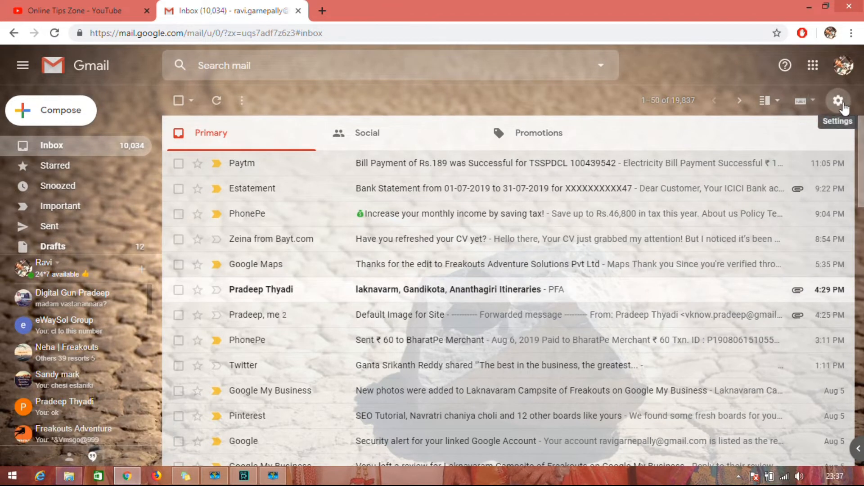
mouse_move(826, 126)
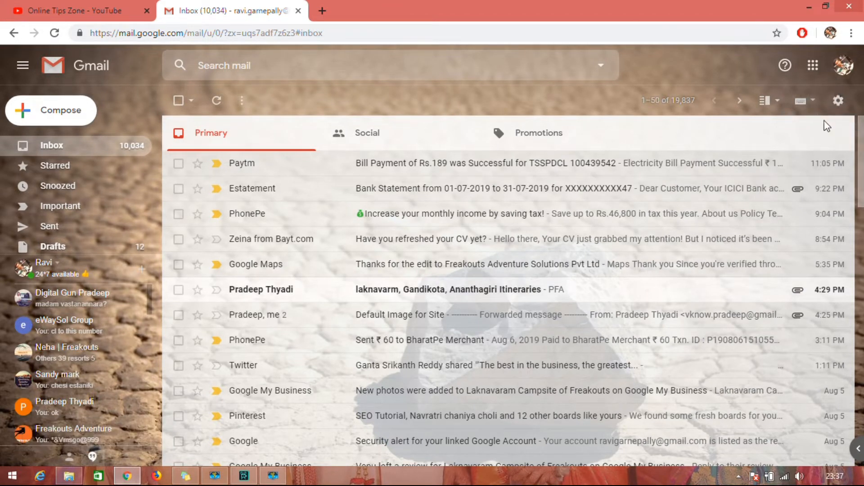
mouse_move(839, 102)
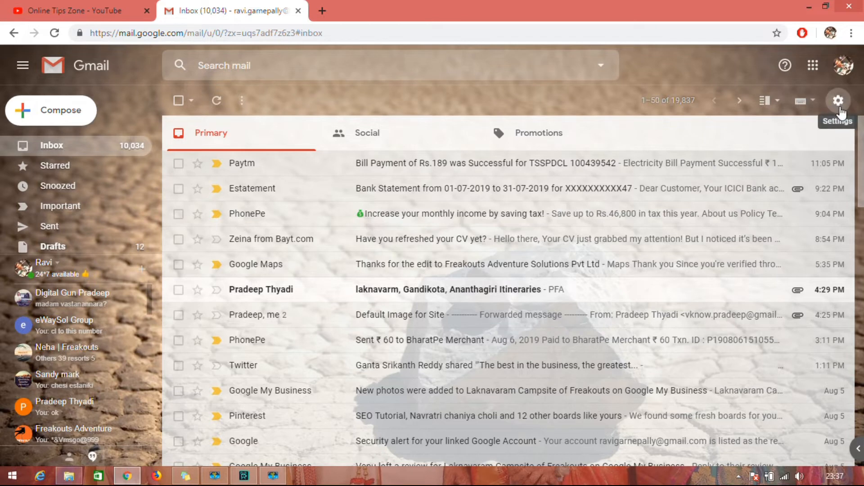
Go from the gear menu to the full Gmail settings pages.
left_click(838, 100)
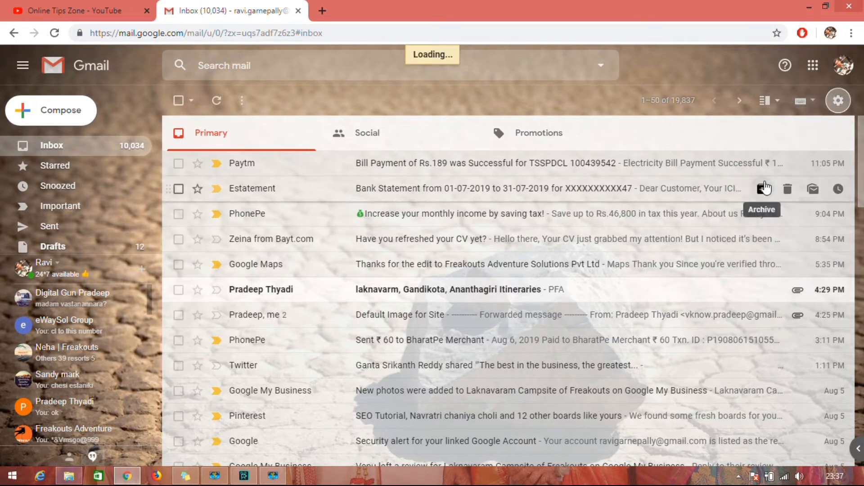
left_click(838, 100)
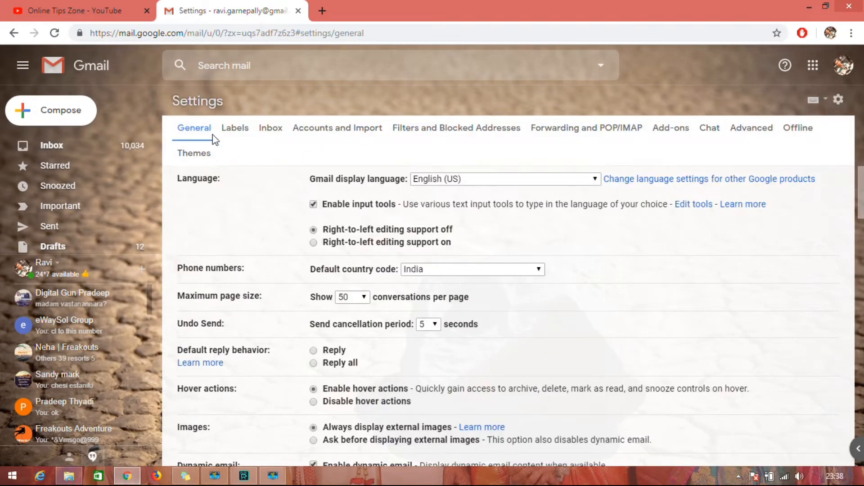
Set Smart Compose to writing suggestions off and save the General settings.
scroll("down", 3)
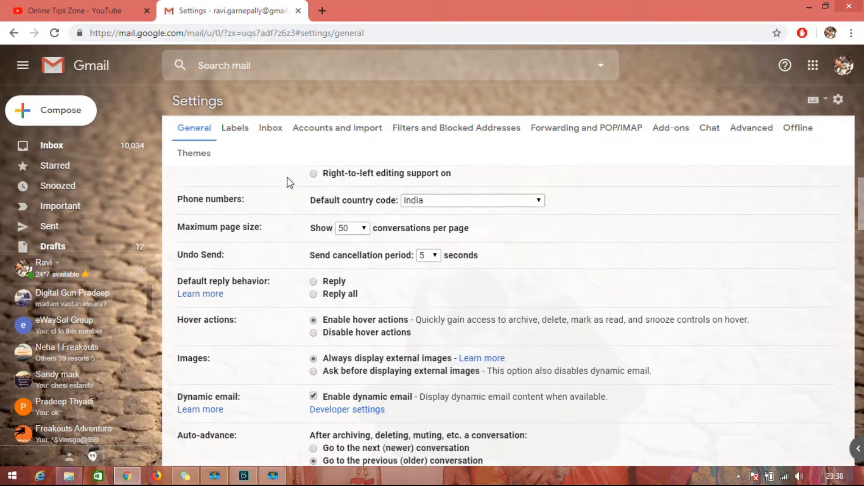
scroll("down", 3)
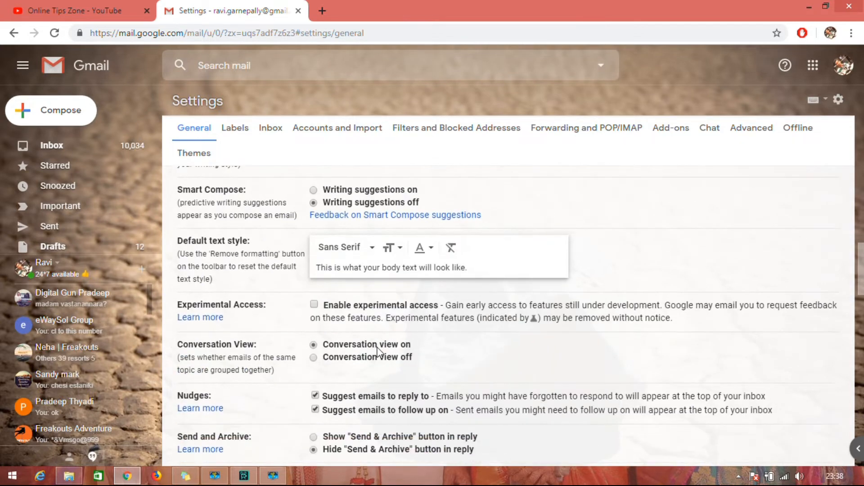
scroll("down", 3)
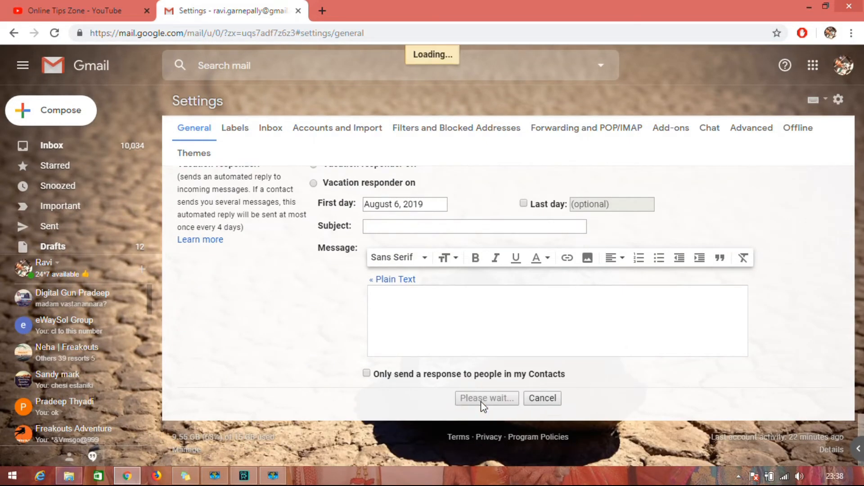
left_click(486, 399)
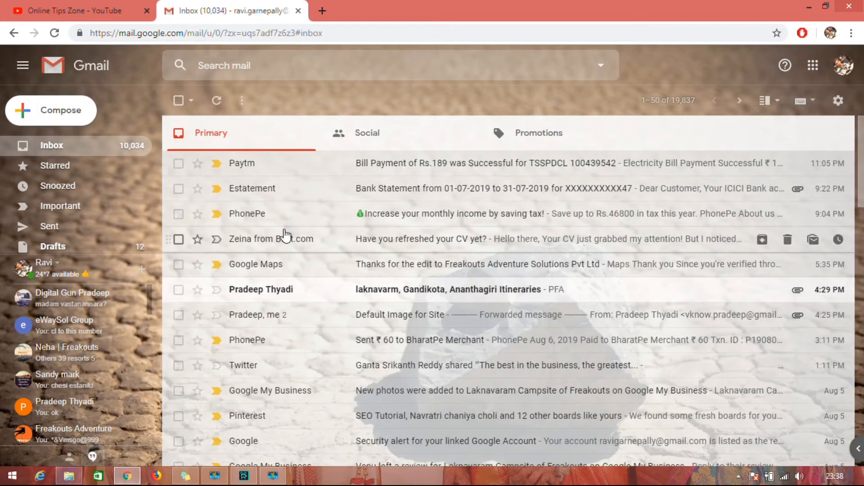
mouse_move(107, 139)
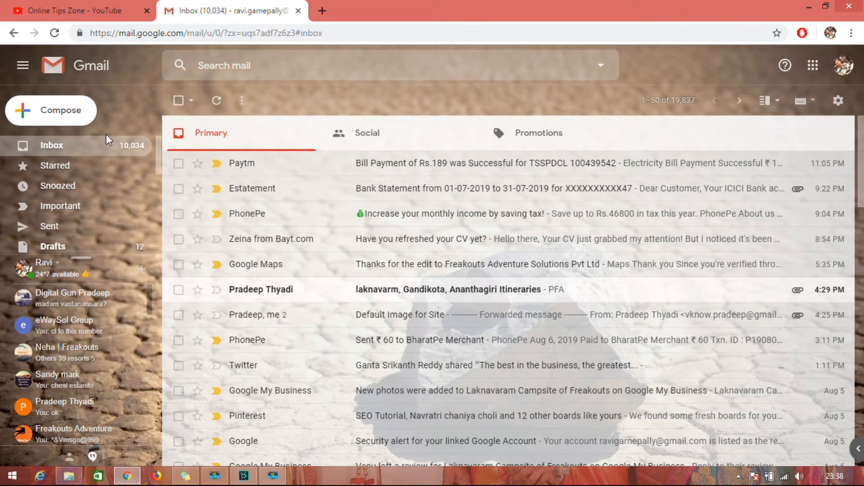
mouse_move(2, 126)
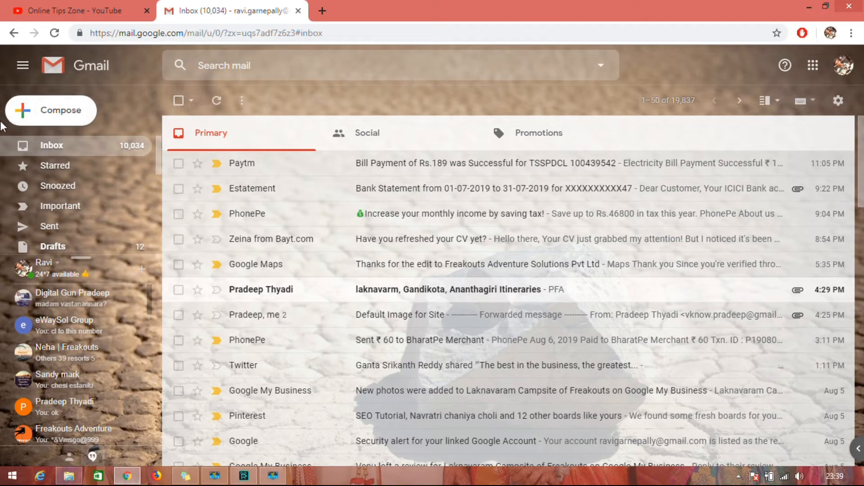
left_click(51, 110)
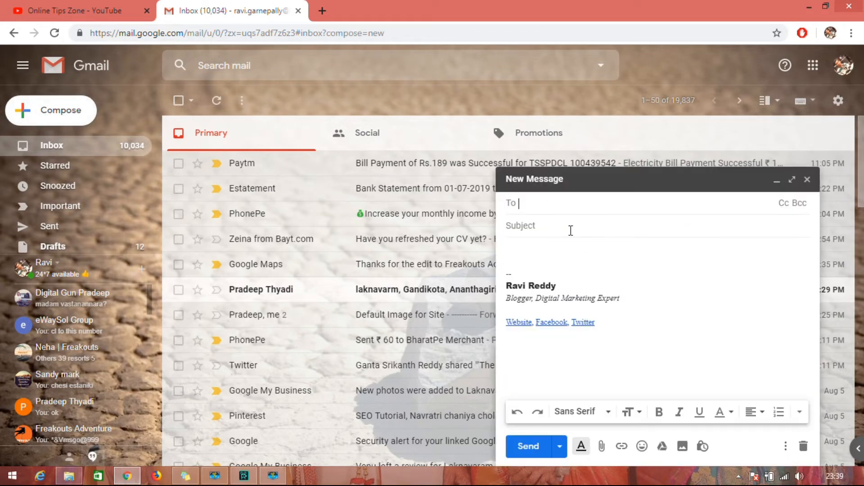
type("di")
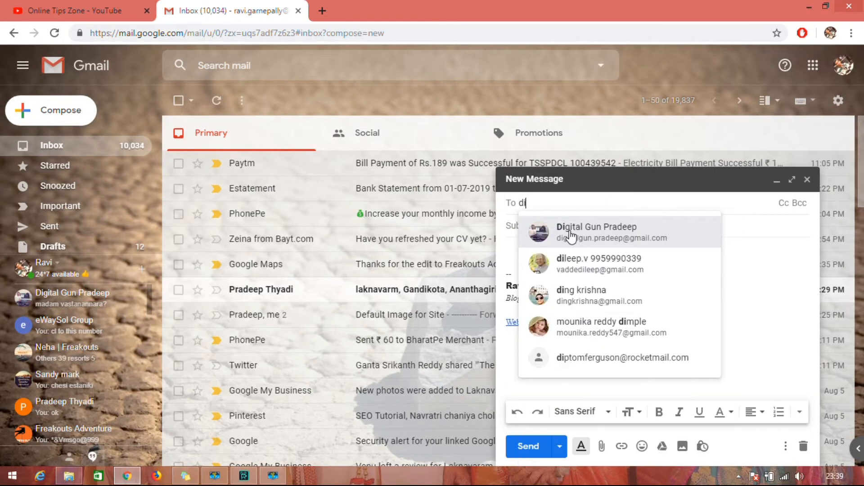
left_click(596, 232)
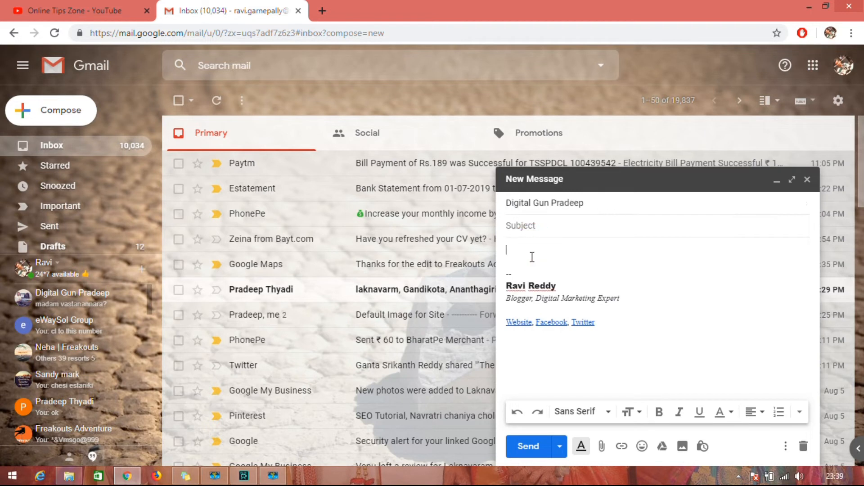
type("hi")
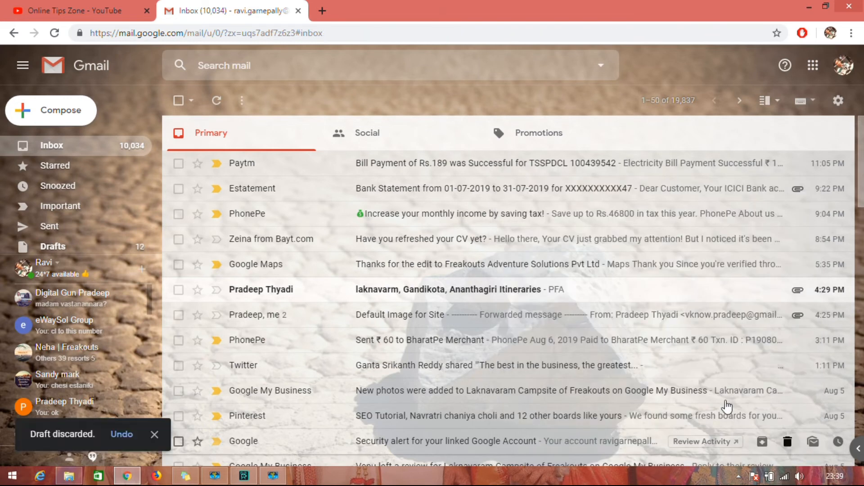
mouse_move(103, 148)
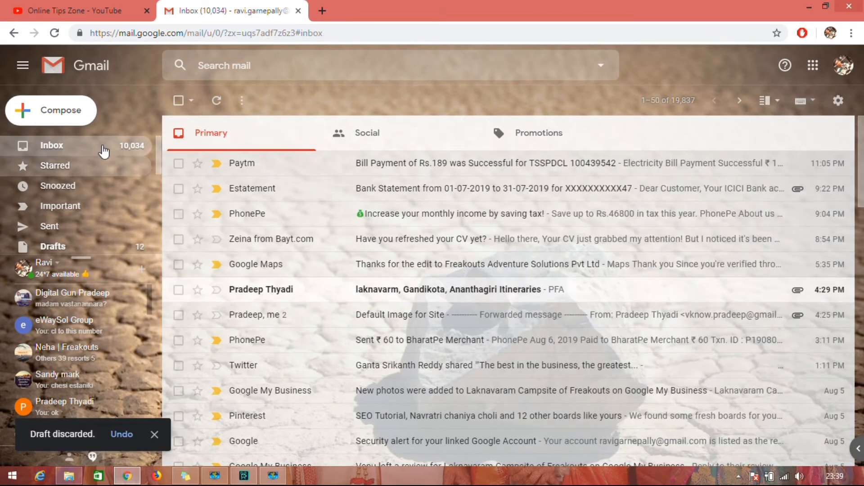